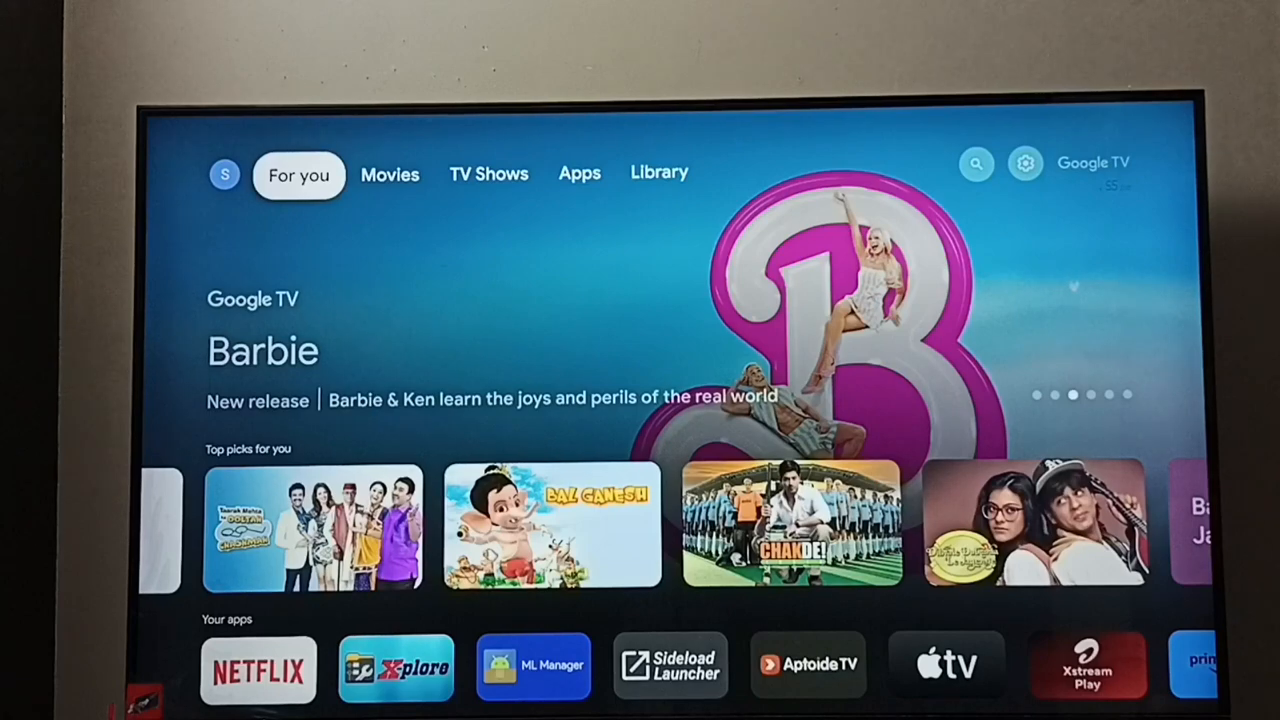
Select the search icon at the top right of the home screen
{"action": "left_click", "coordinate": [975, 163]}
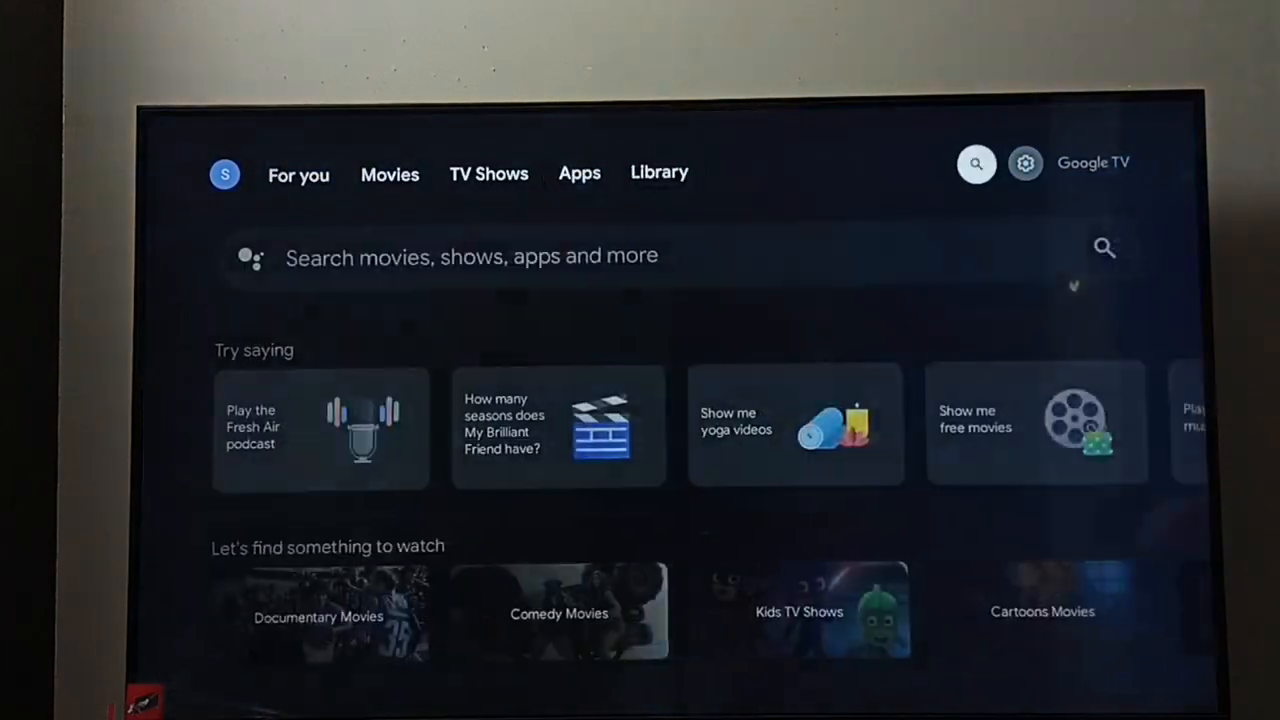
Select the Settings gear to reach System settings and Storage
{"action": "left_click", "coordinate": [1025, 163]}
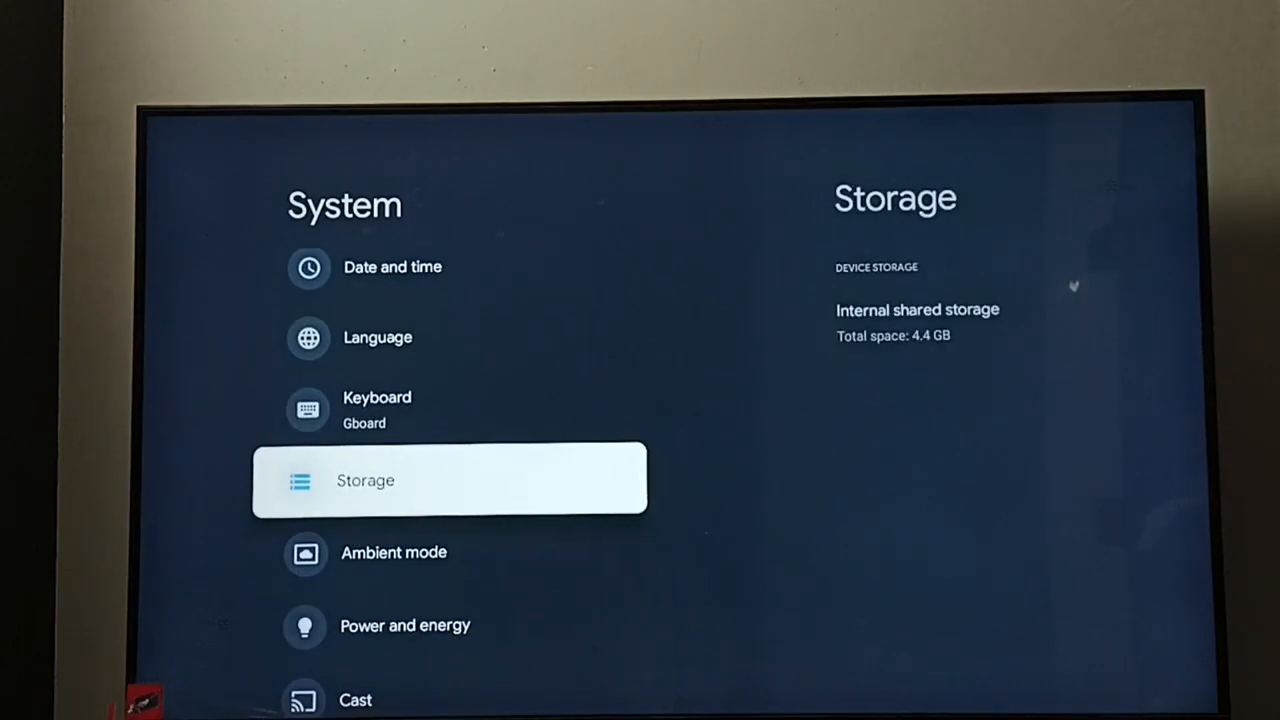
Open Storage, then Internal shared storage, and select the 25 MB of cached data
{"action": "left_click", "coordinate": [449, 480]}
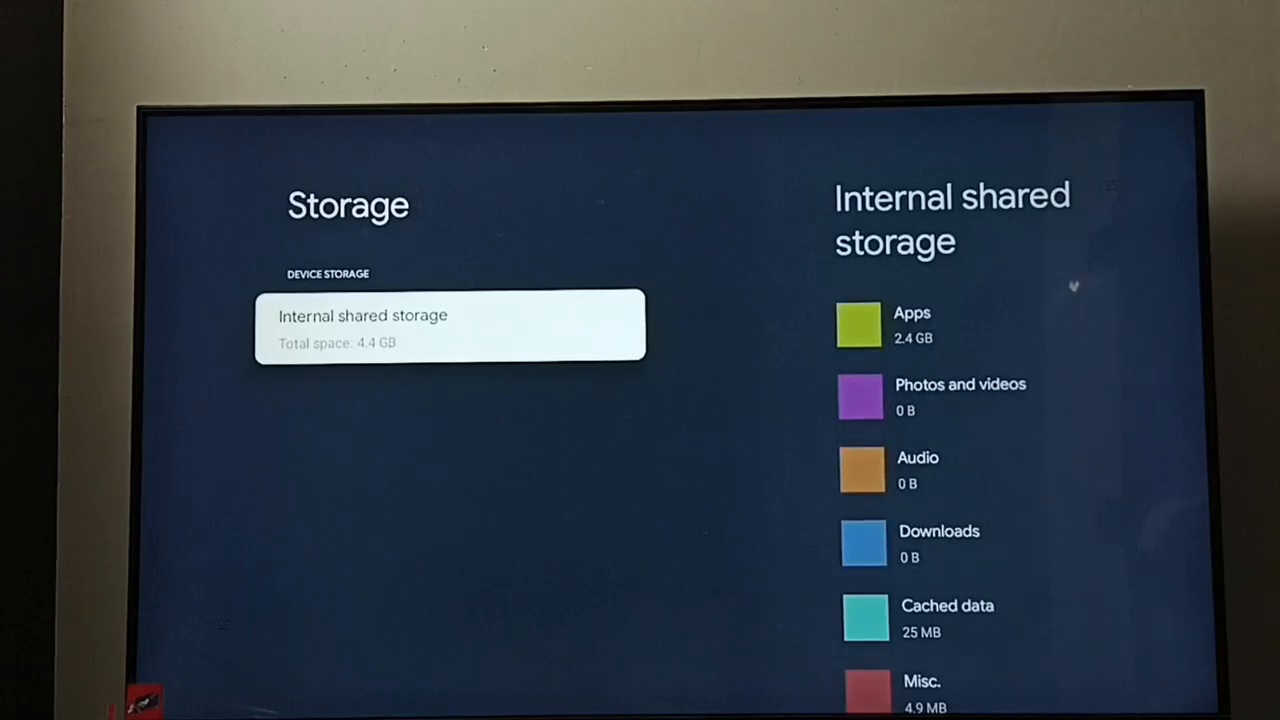
{"action": "left_click", "coordinate": [450, 324]}
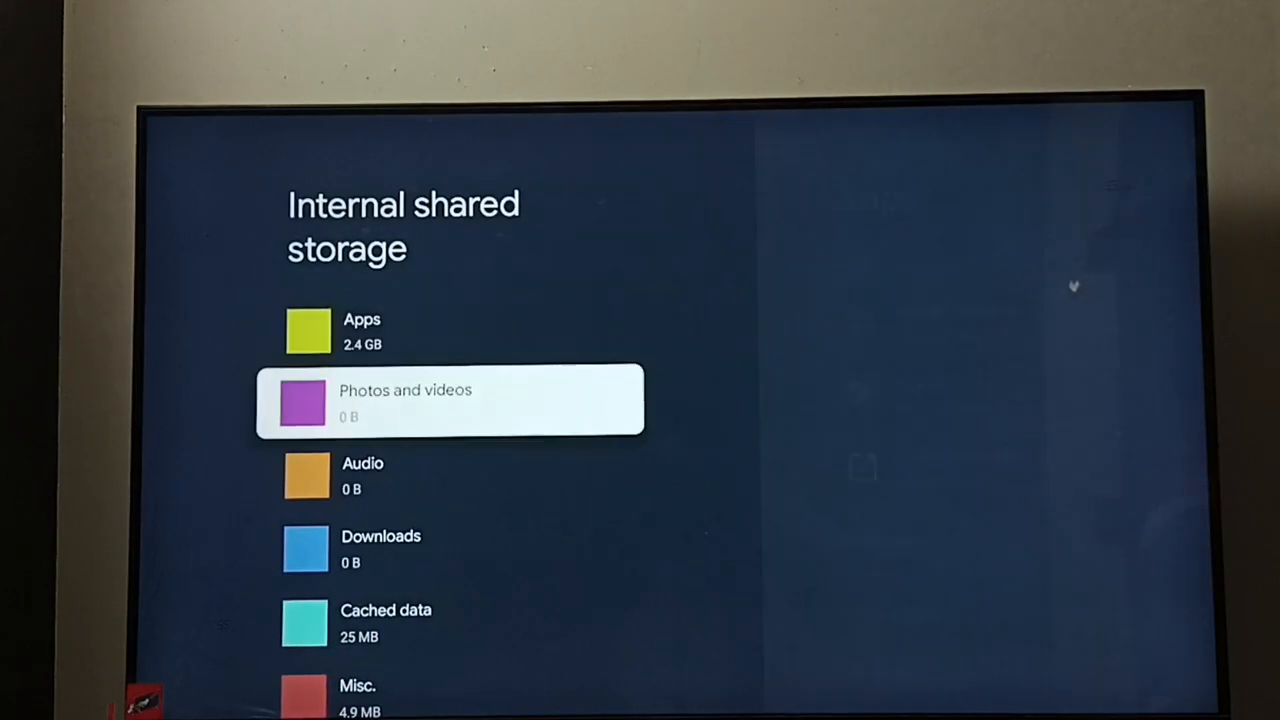
{"action": "scroll", "scroll_direction": "down", "scroll_amount": 3}
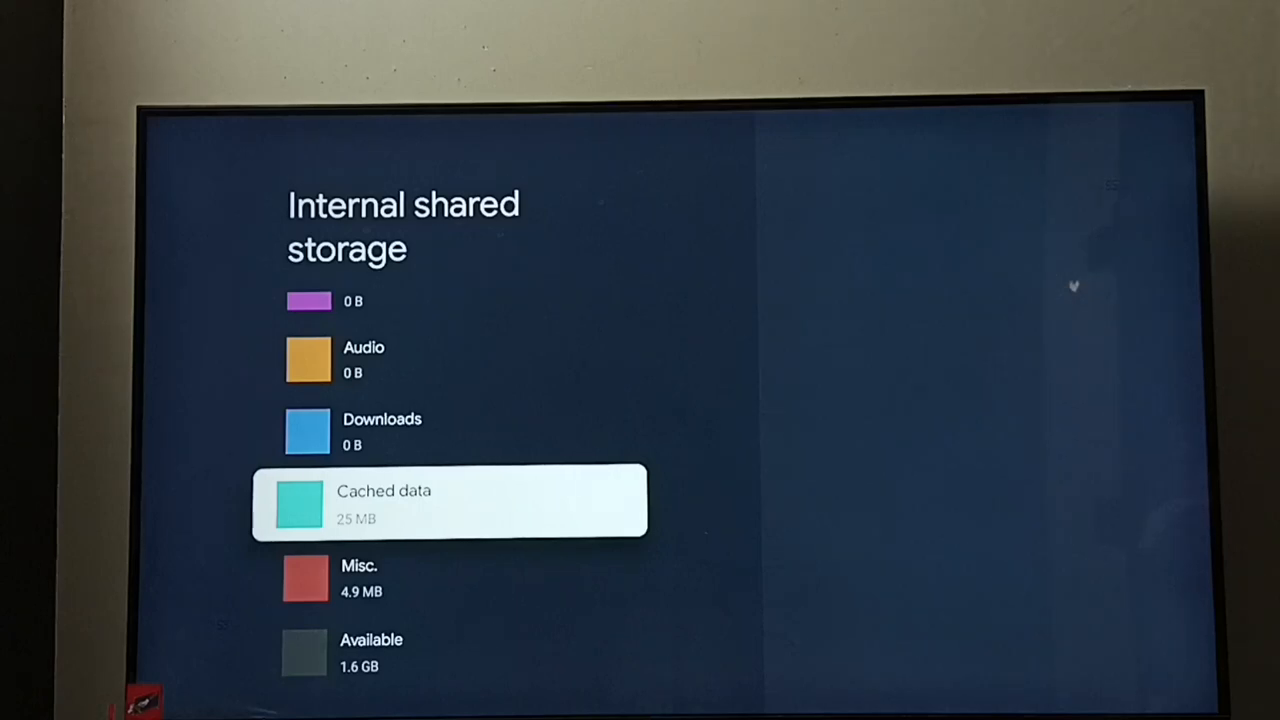
{"action": "left_click", "coordinate": [450, 503]}
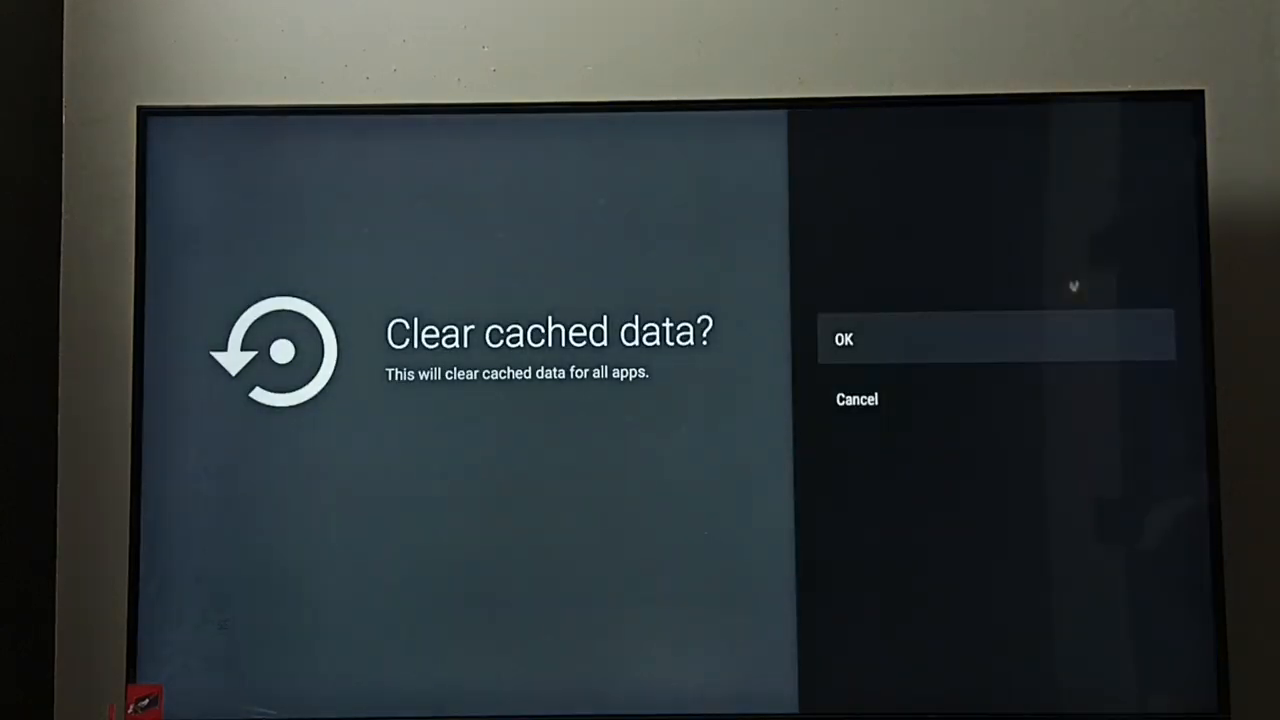